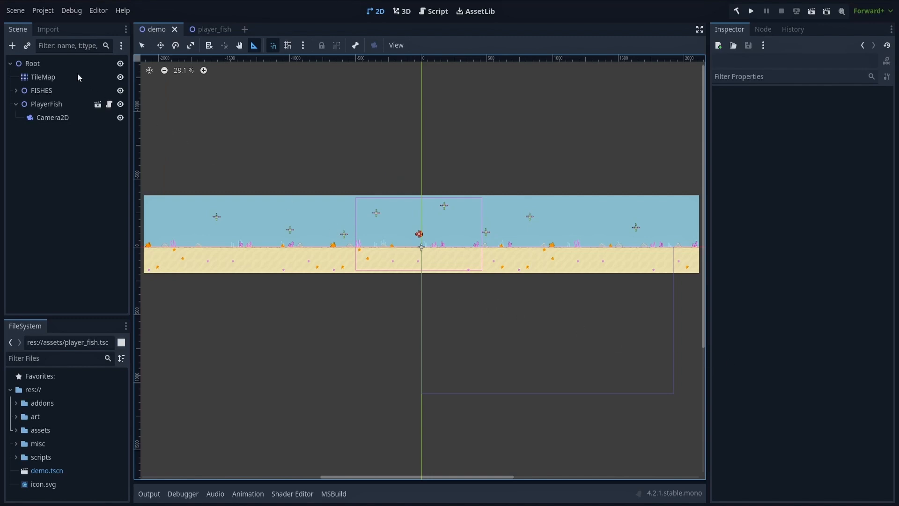
- Select the TileMap node to show its fish tileset palette and layers
left_click(42, 77)
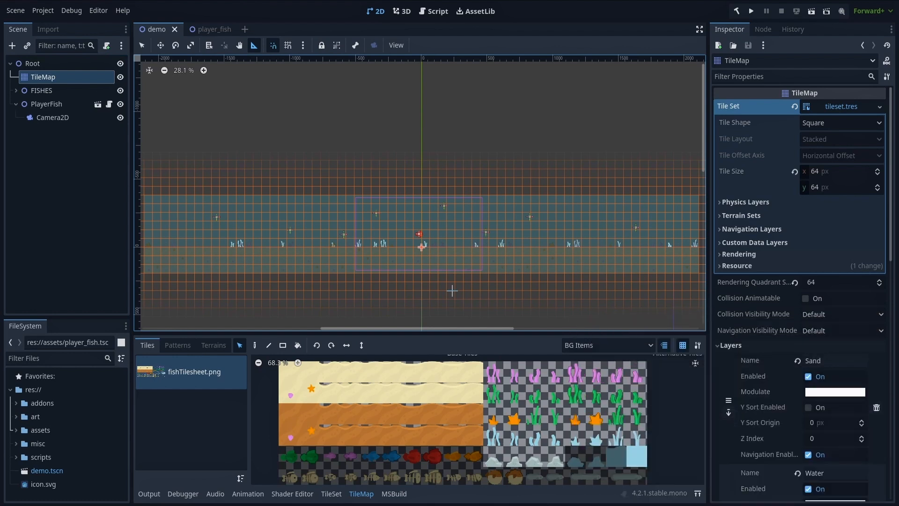
- Review the TileMap layer list (Sand, Water, Items 1, Items 2, BG Items) and deselect the TileMap
left_click(609, 345)
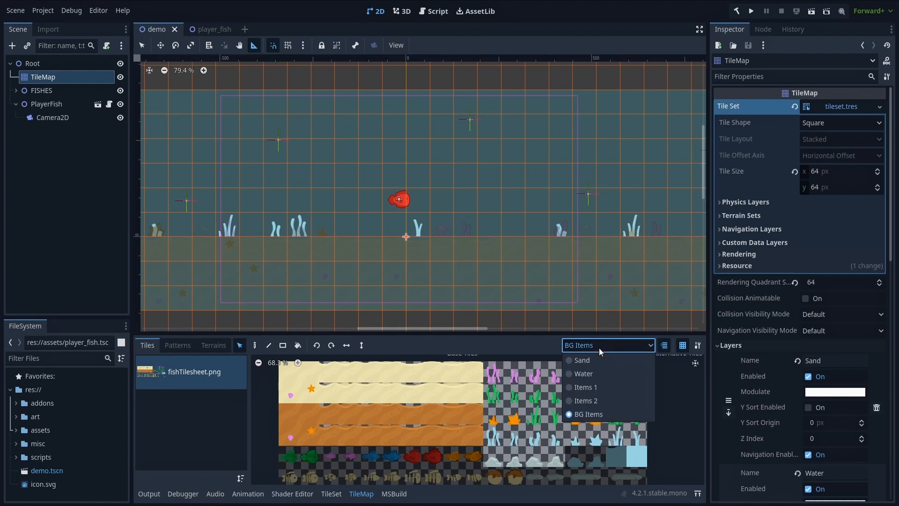
left_click(585, 387)
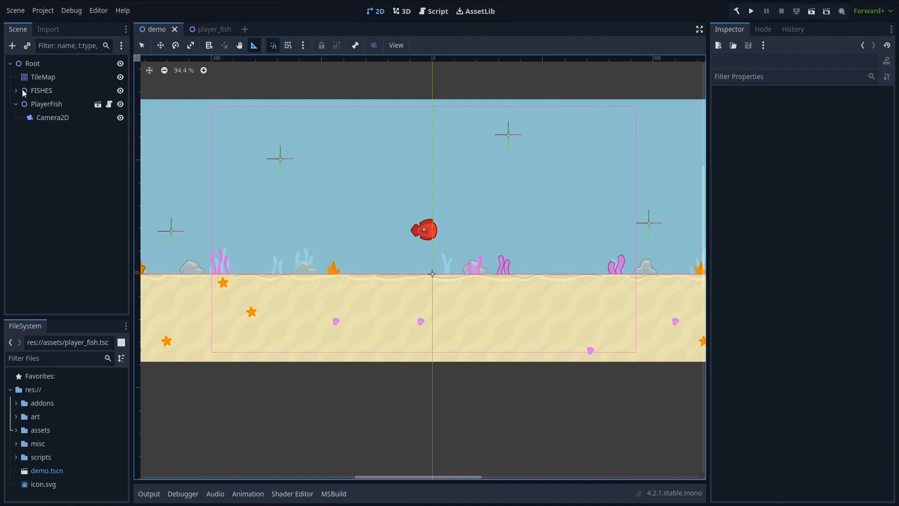
- Expand the FISHES group to reveal the fish instances Fish through Fish8
left_click(16, 91)
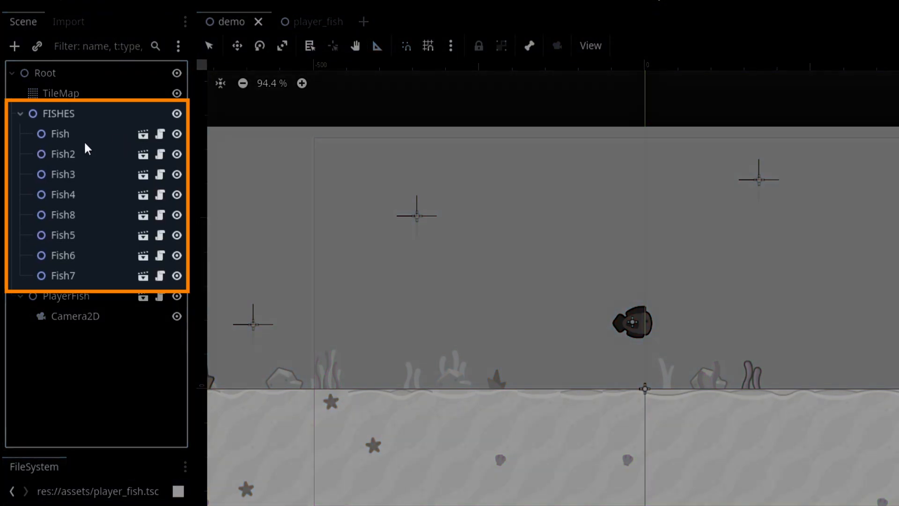
mouse_move(245, 201)
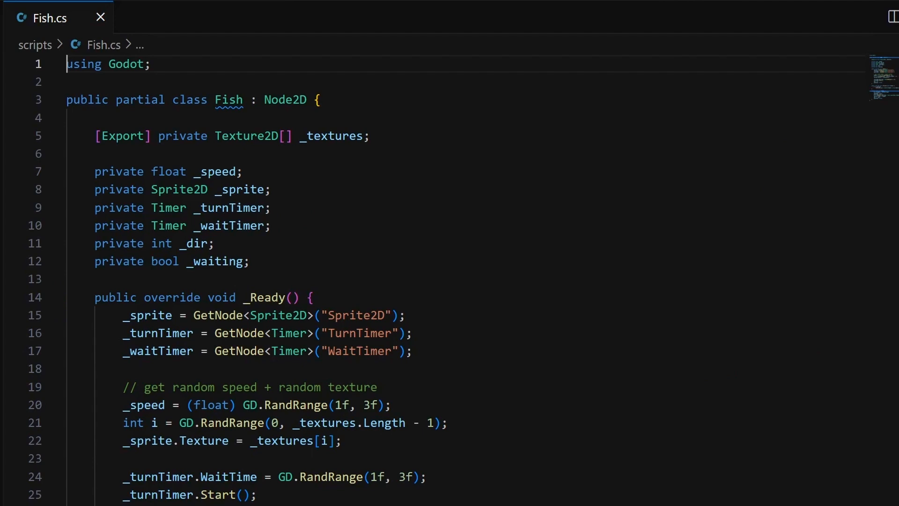
- Scroll through Fish.cs's _Ready method assigning random speed, texture and timer
scroll("down", 3)
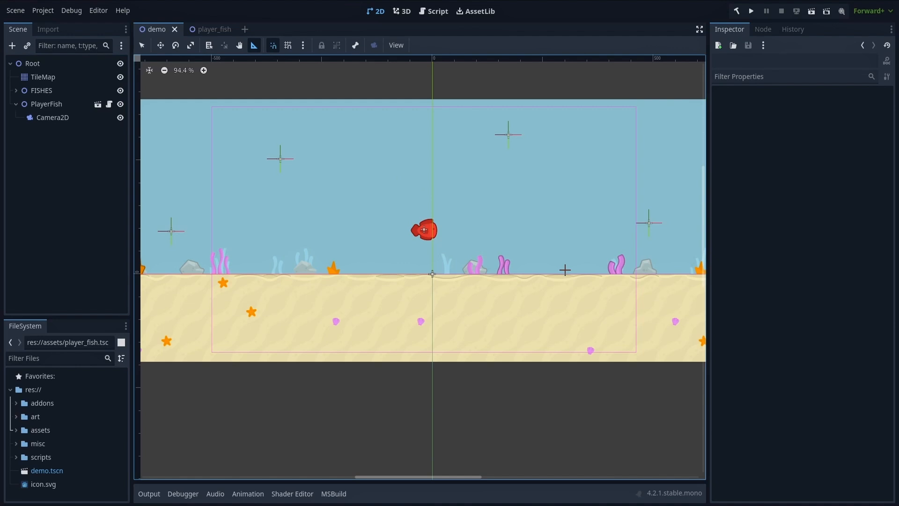
- Run the demo scene so the red fish swims above the seaweed and sand
left_click(46, 103)
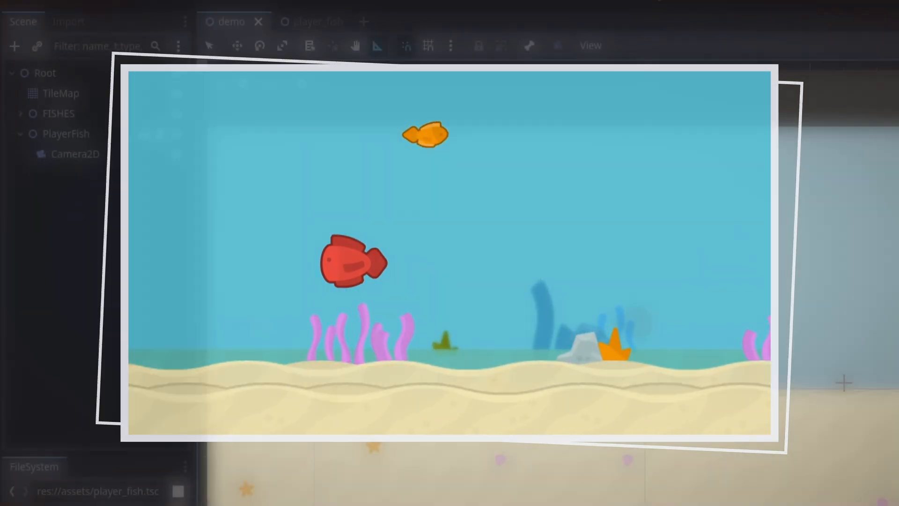
left_click(316, 22)
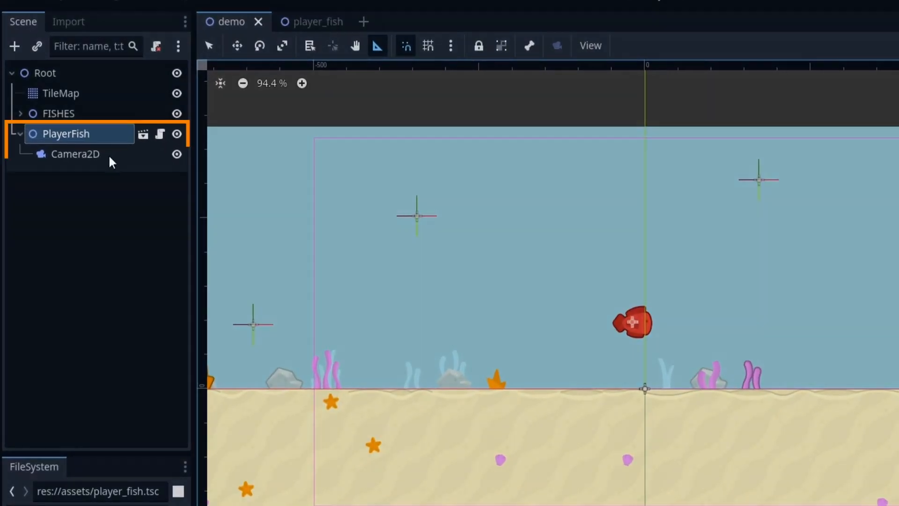
- Select the Camera2D under PlayerFish to show its zoom 2 and Drag Center settings
left_click(74, 154)
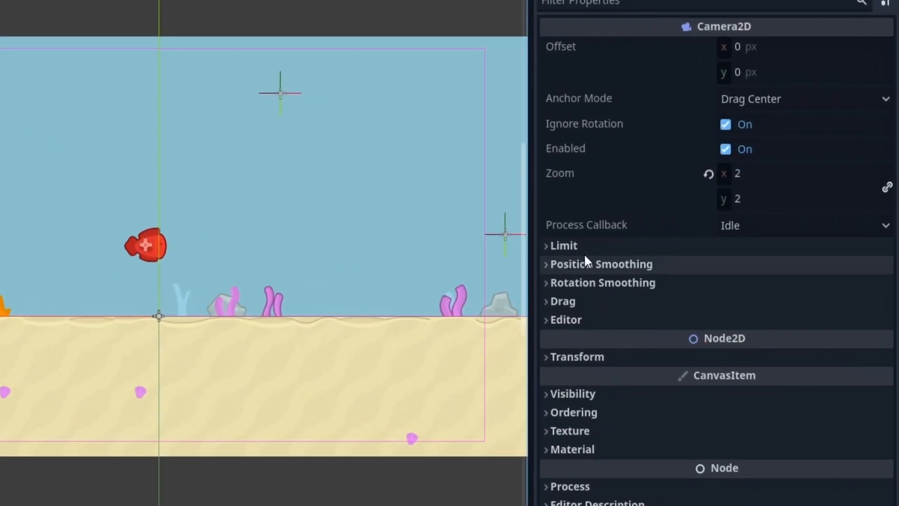
- Enable Draw Limits and set the camera's limits to -2112 left and 2112 right
left_click(563, 245)
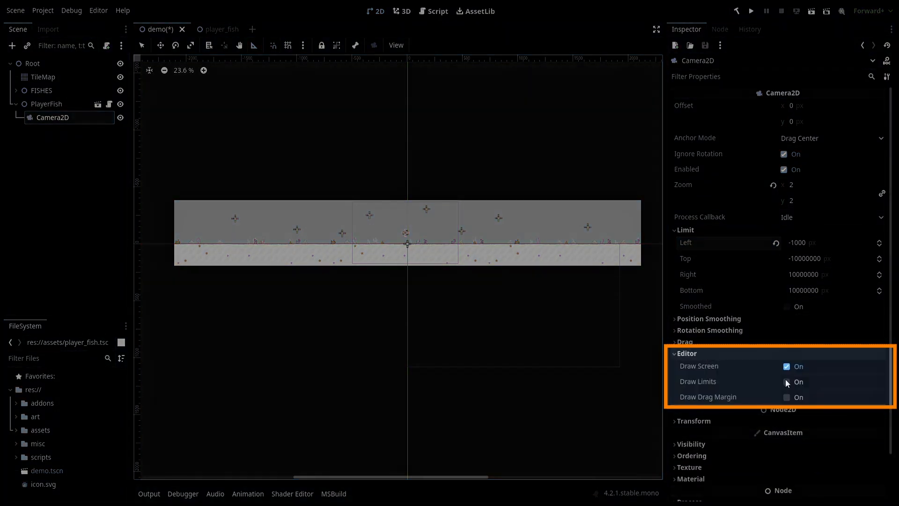
left_click(787, 383)
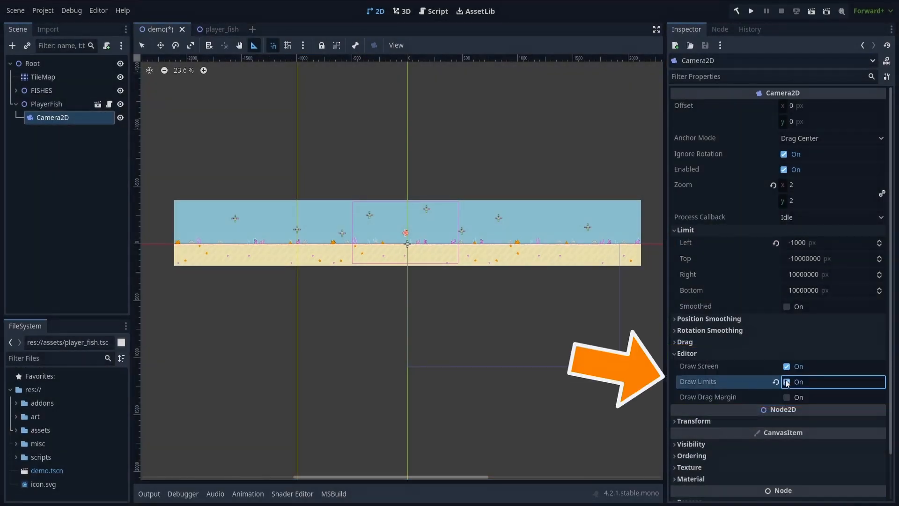
left_click(786, 382)
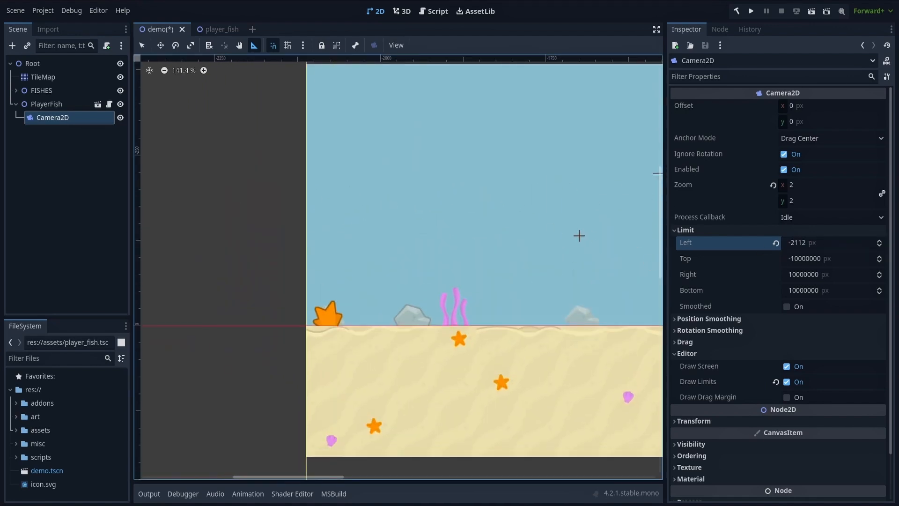
scroll("down", 3)
type("21")
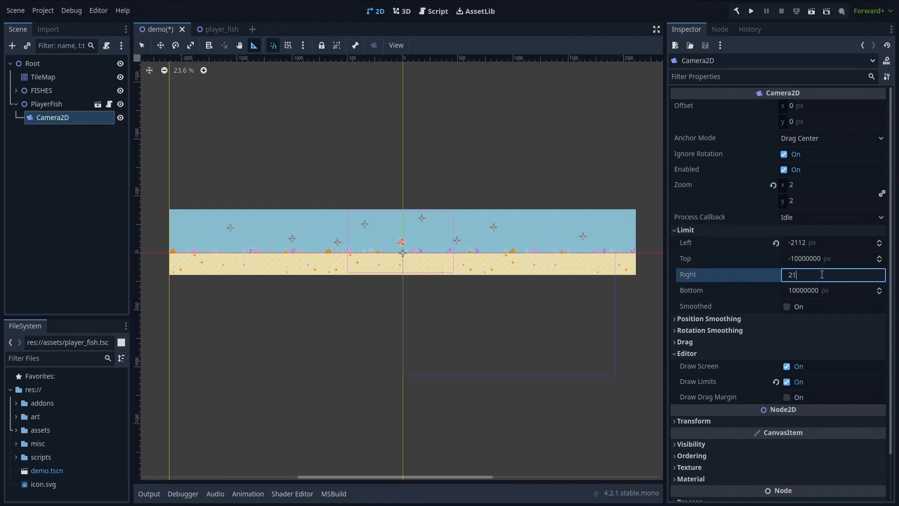
key("Enter")
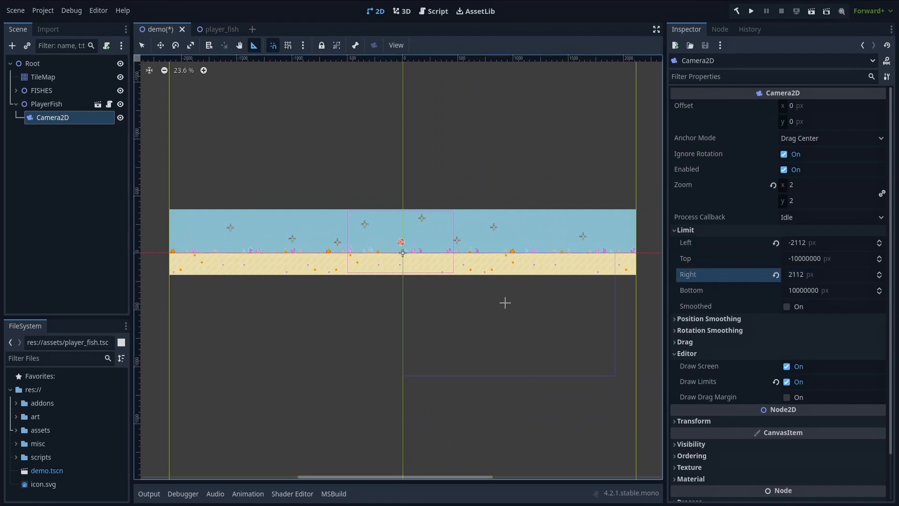
mouse_move(496, 304)
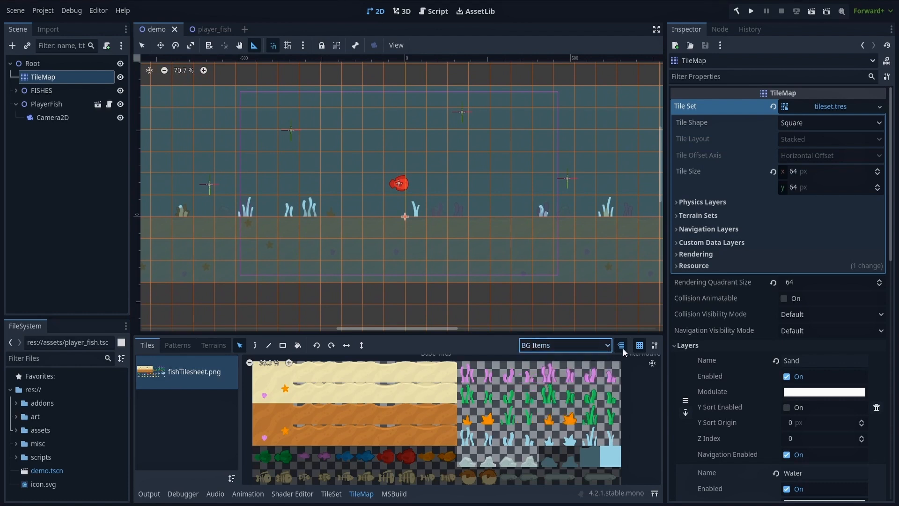
- Scroll the TileMap Inspector to the Water layer's translucent modulate and Z index -10
scroll("down", 3)
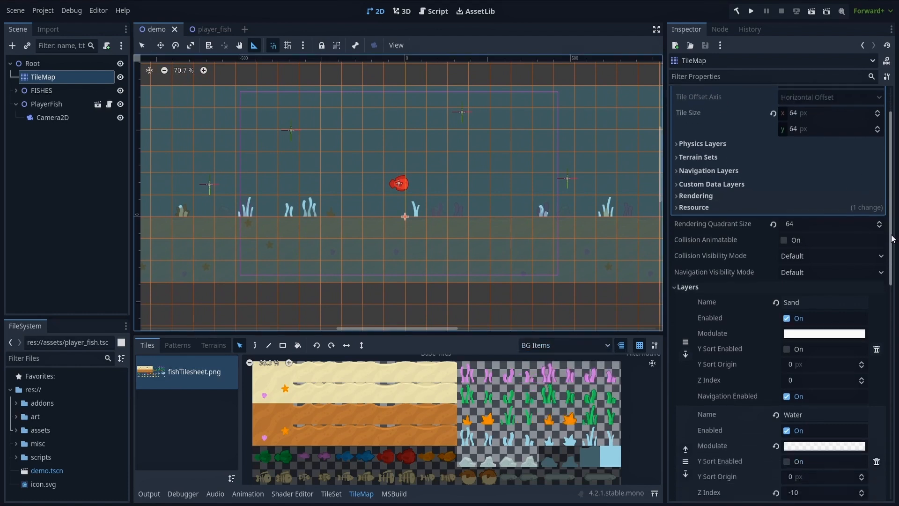
scroll("down", 3)
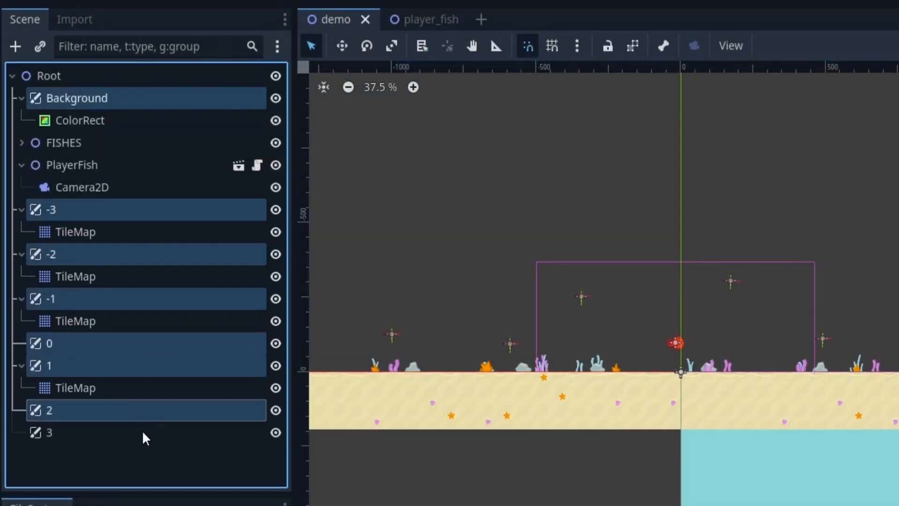
- Multi-select Background and canvas layers -3 through 3, then narrow focus to Background
left_click(48, 432)
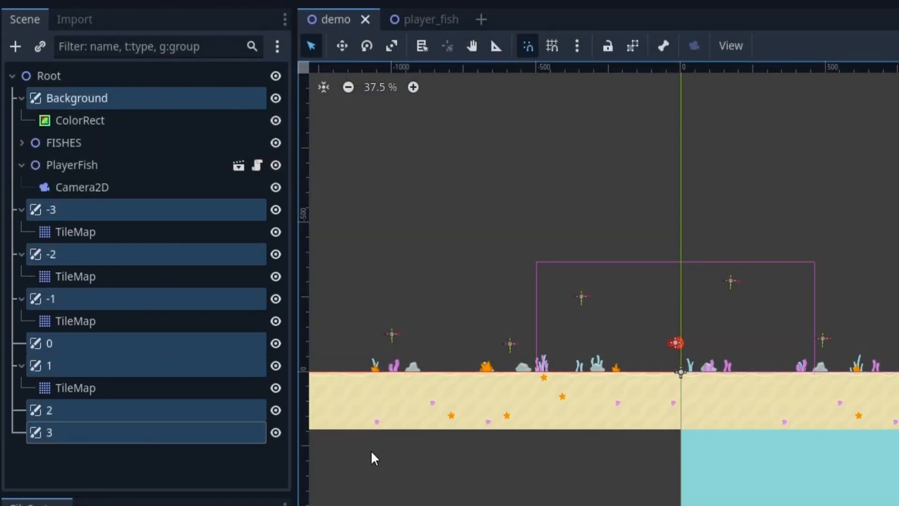
left_click(77, 98)
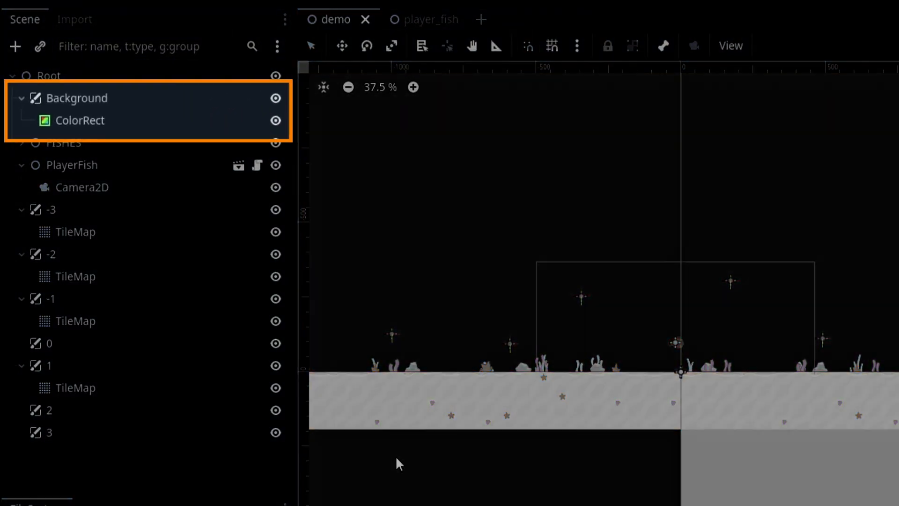
- Select the Background's ColorRect and check its light blue Color in the Inspector
left_click(81, 120)
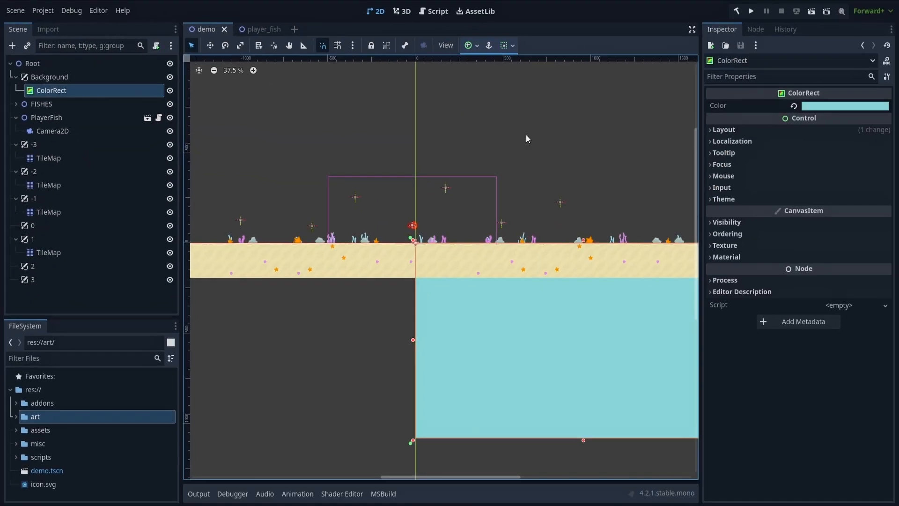
left_click(845, 105)
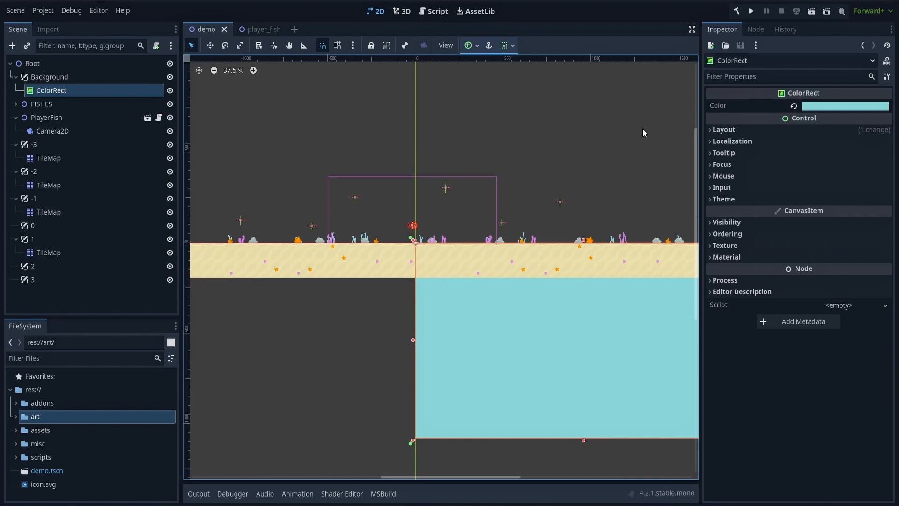
mouse_move(234, 87)
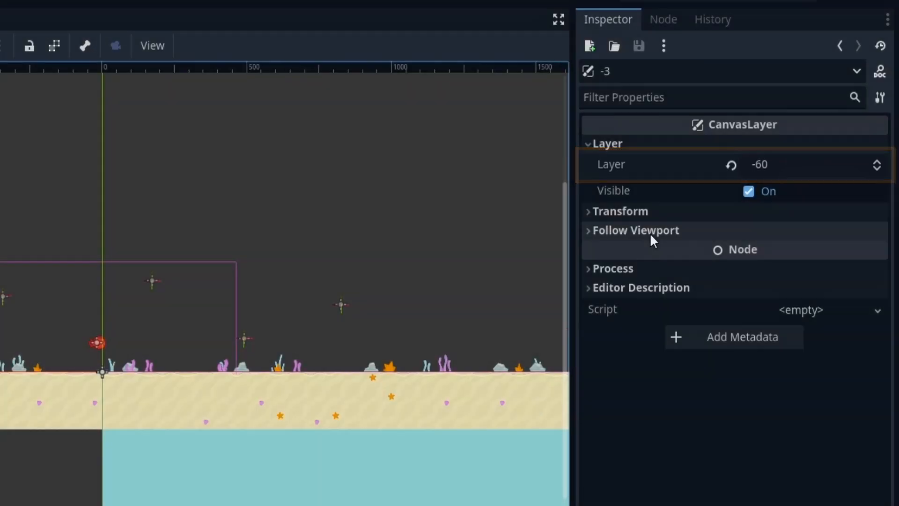
- Expand the Follow Viewport settings of canvas layer -3 after setting its layer to -60
left_click(636, 231)
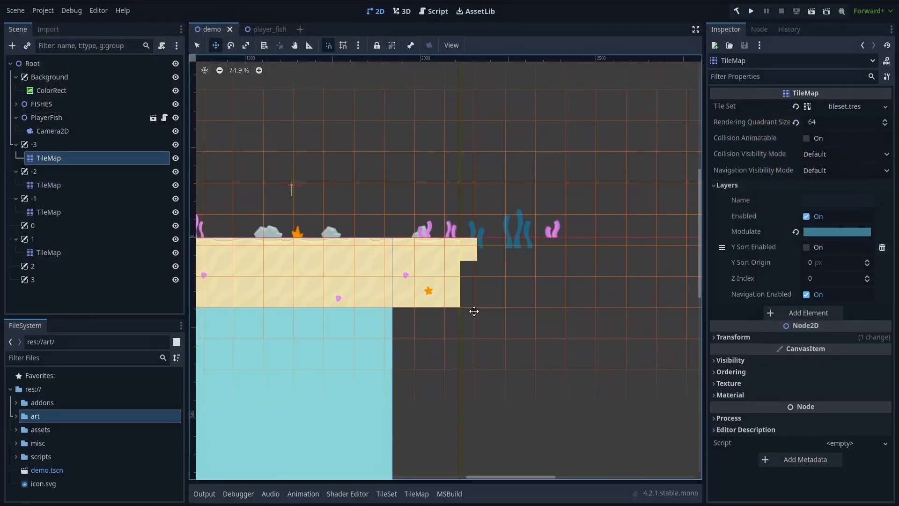
mouse_move(502, 308)
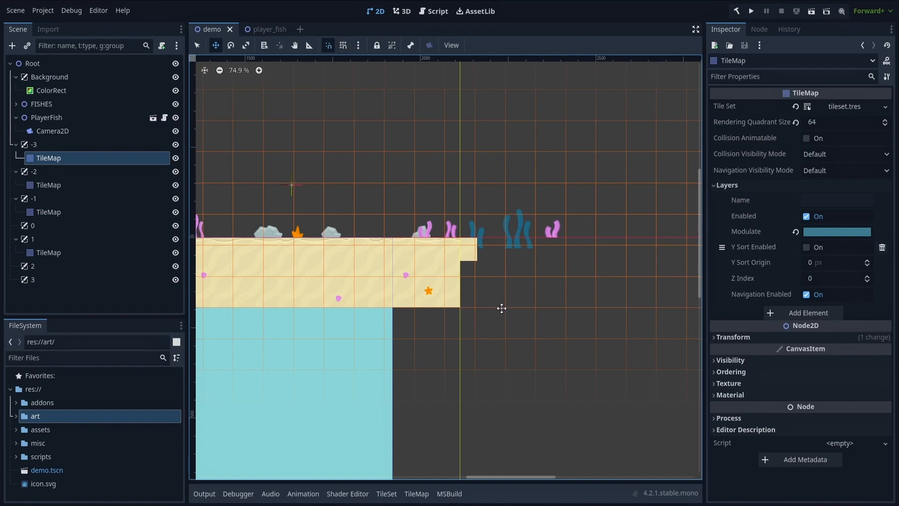
- Enable Preview Canvas Scale and select Camera2D to set limits -1900 and 1900 px
left_click(452, 45)
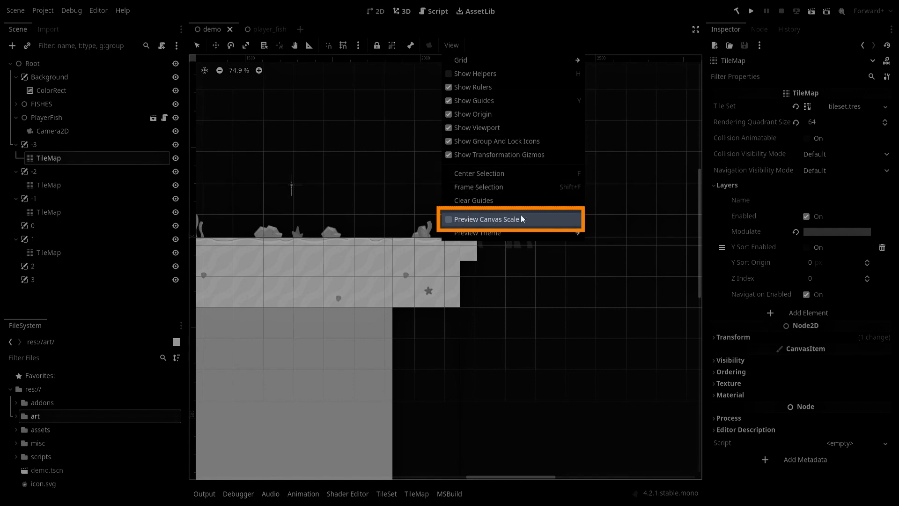
left_click(487, 219)
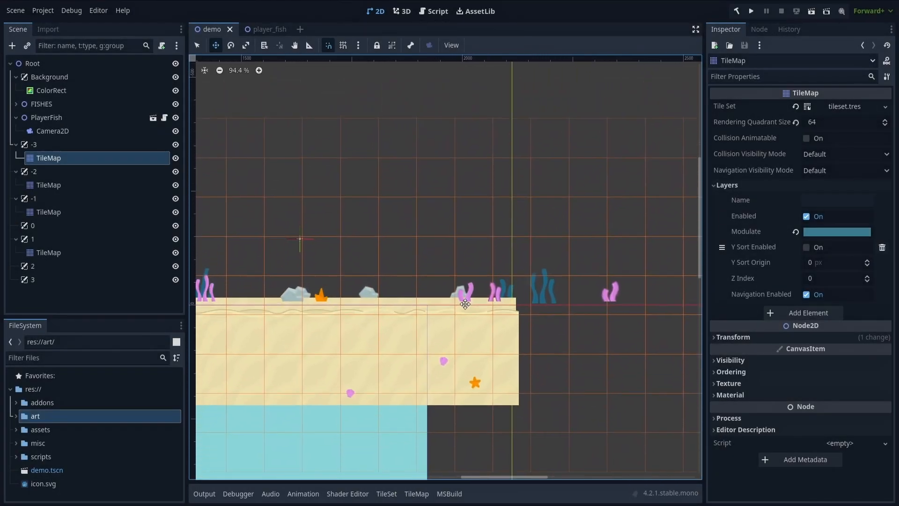
left_click(54, 130)
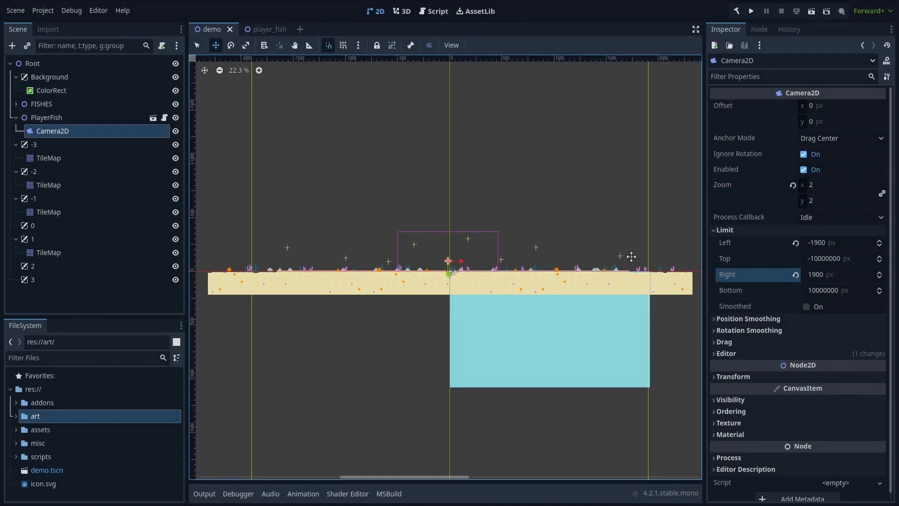
- Add a TileMap to ParallaxLayer 3 for painting the foreground seaweed
left_click(48, 253)
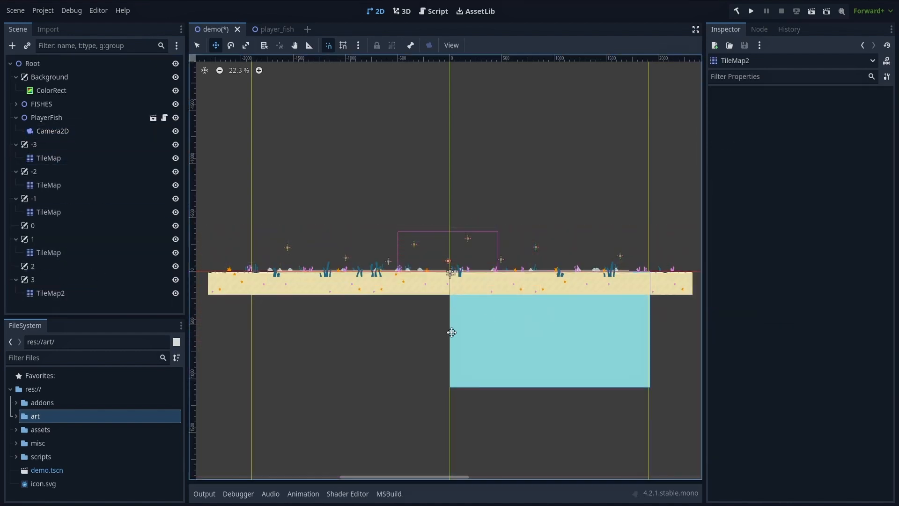
left_click(50, 293)
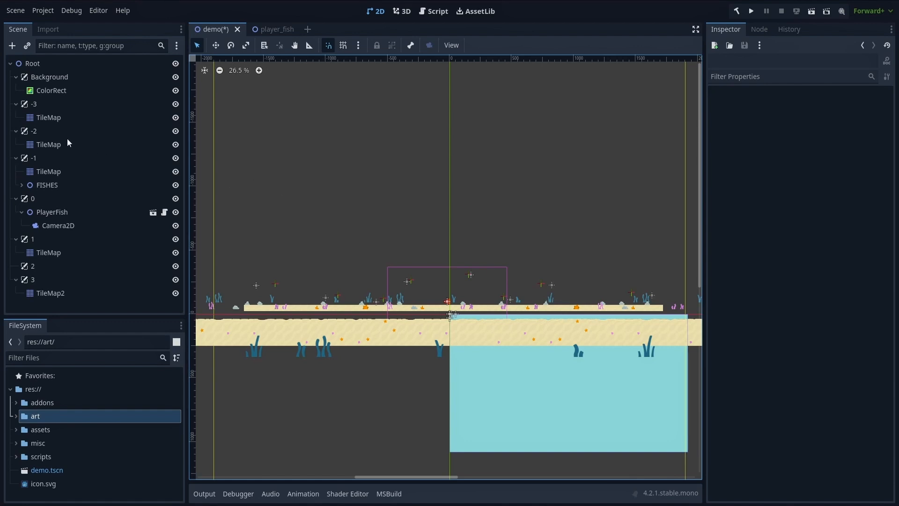
- Add a CanvasModulate tint node to ParallaxLayer -2 and begin choosing its colour
left_click(30, 130)
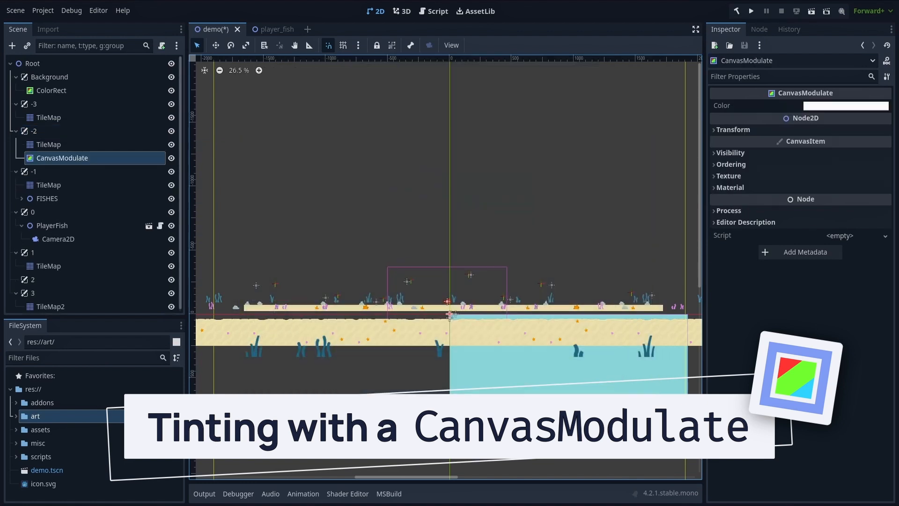
mouse_move(463, 238)
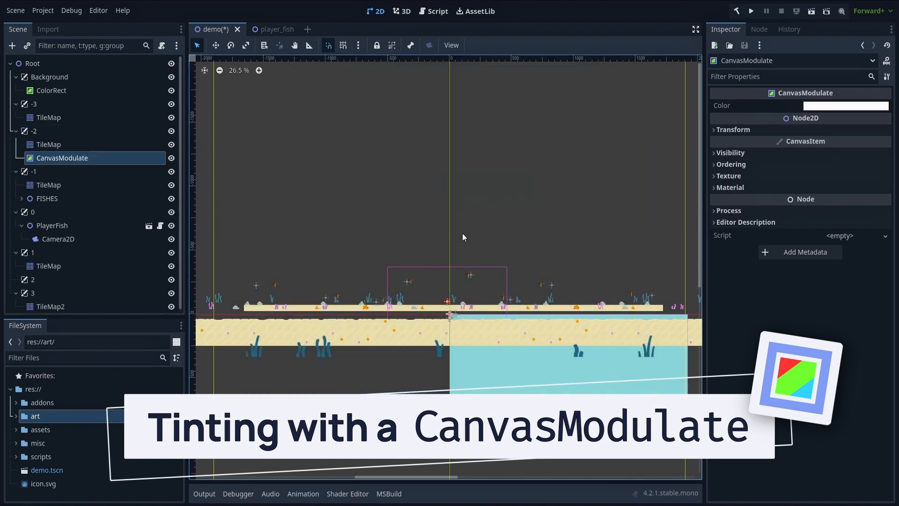
left_click(847, 105)
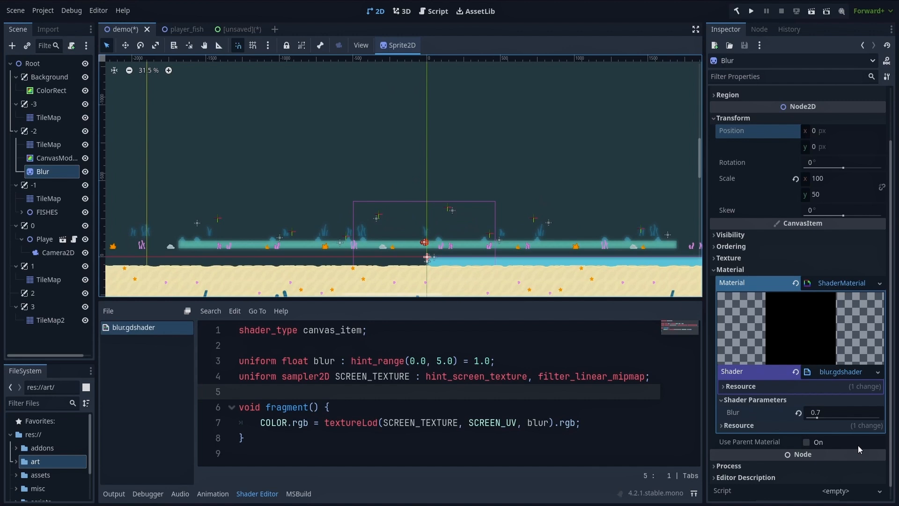
- Adjust the Blur sprite's shader blur strength, settling around 1.34
left_click_drag(814, 416, 819, 417)
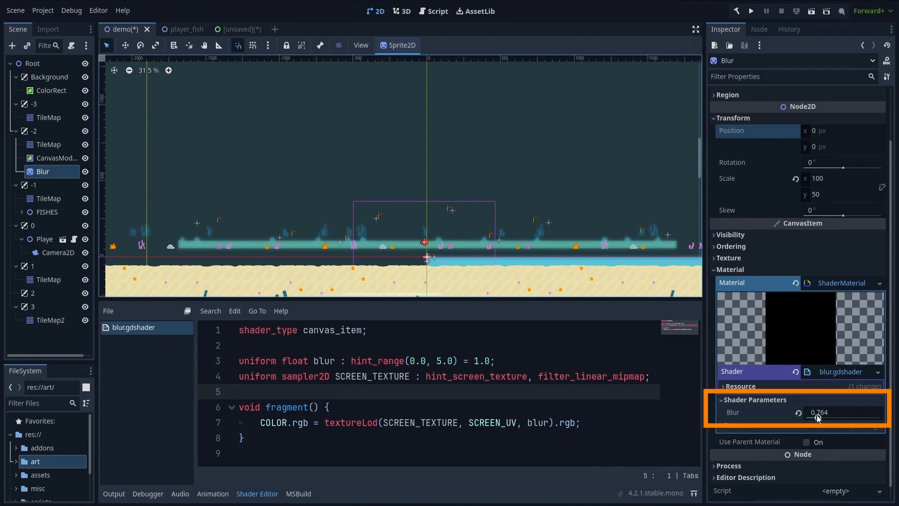
left_click_drag(817, 412, 837, 413)
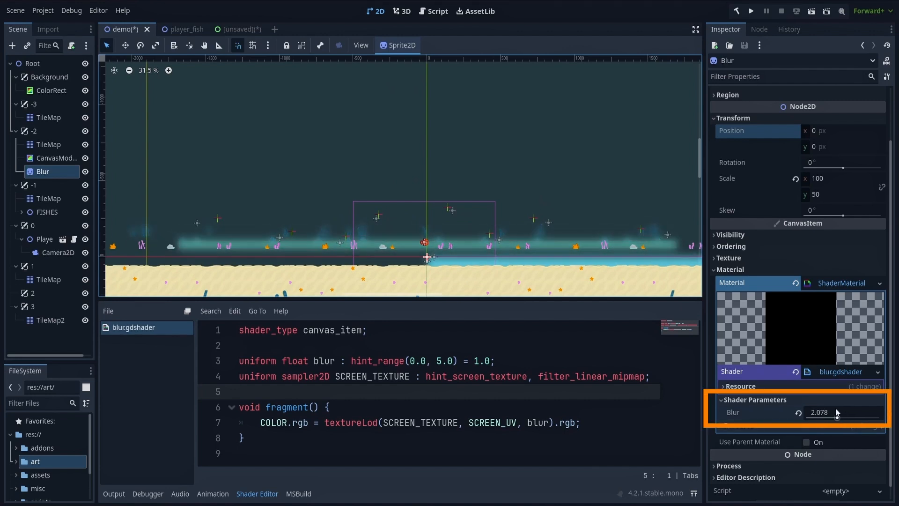
left_click_drag(838, 413, 821, 412)
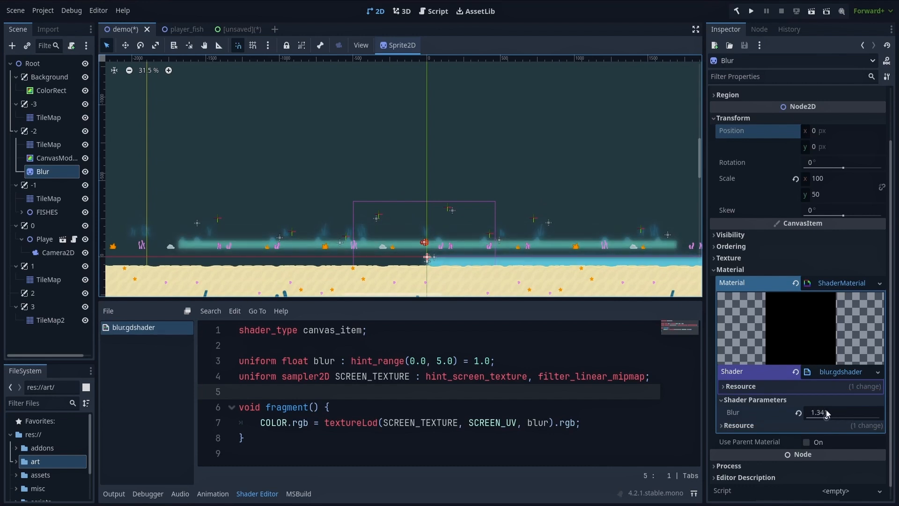